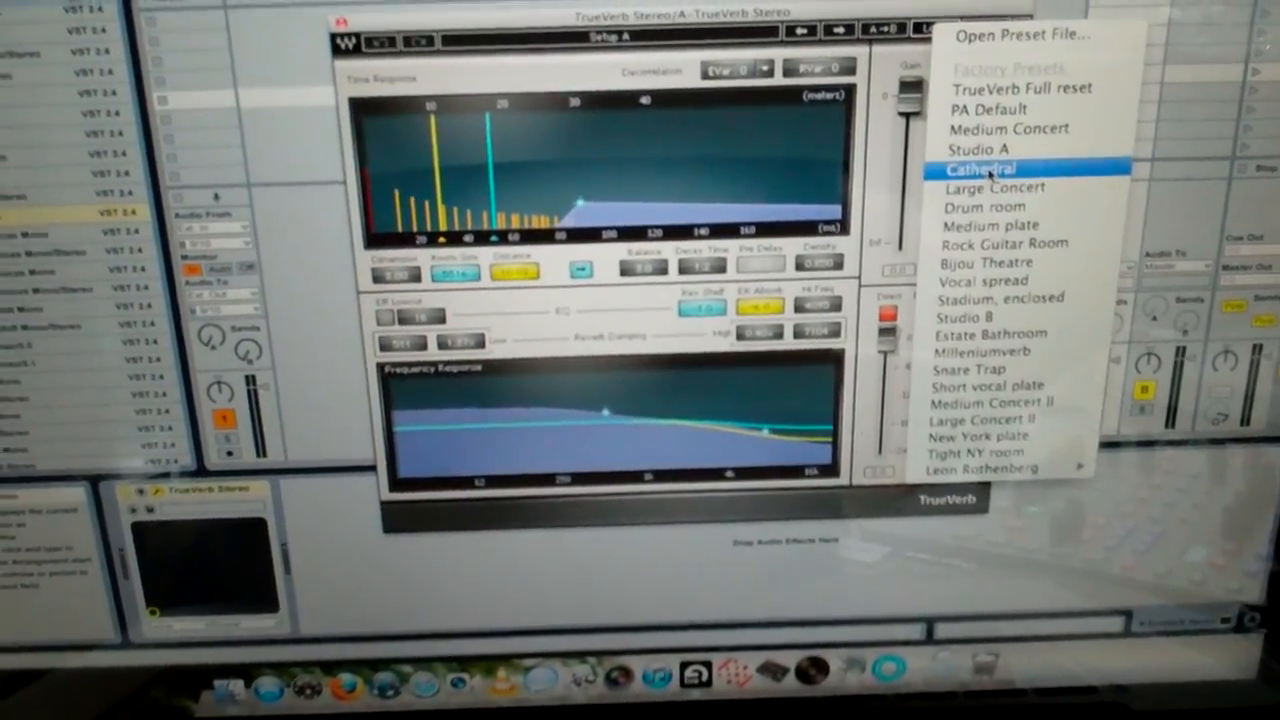
Load the Cathedral factory preset into the TrueVerb reverb on return track A.
{"action": "left_click", "coordinate": [980, 168]}
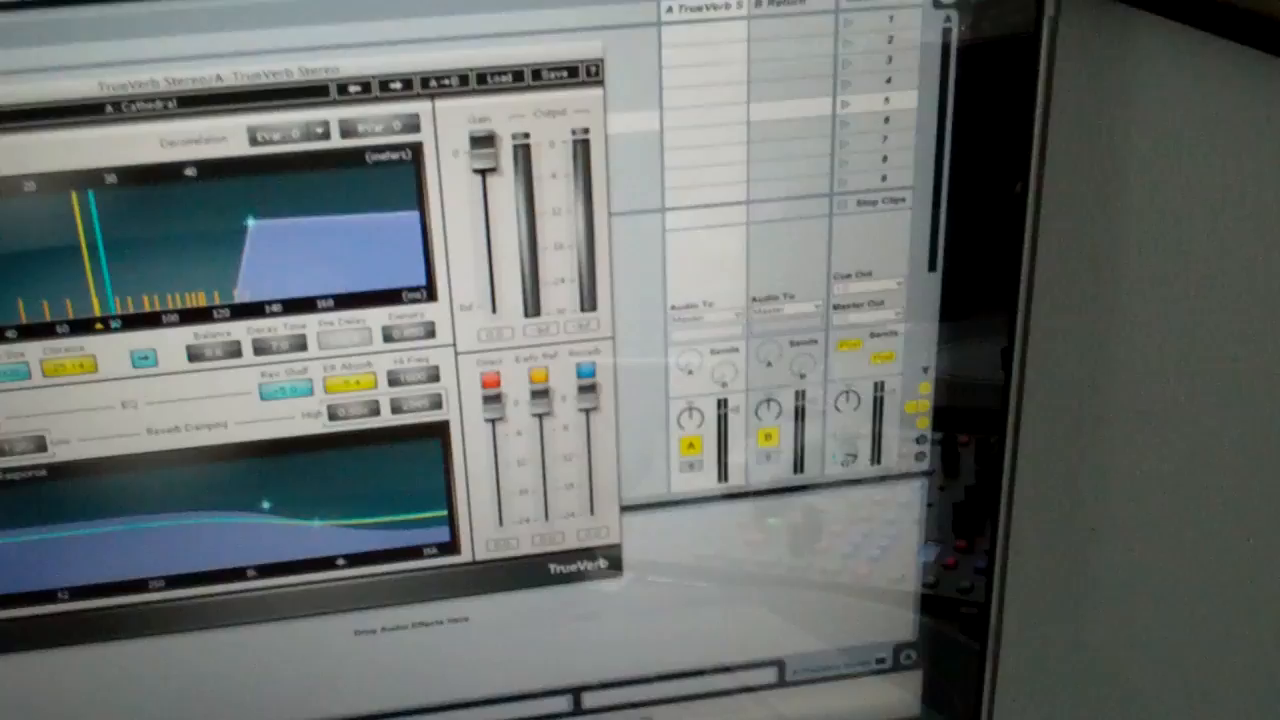